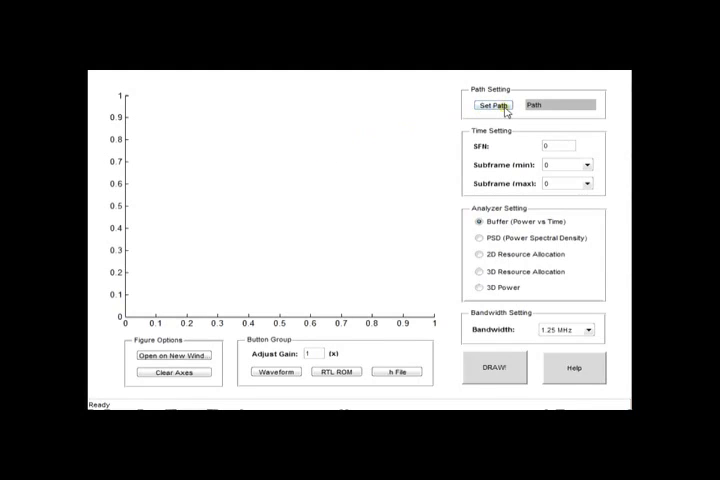
Step: Set the data path to C:\Program Files (x86)\LTE_Framework\sdk\0.9.2\bin\Output
click(492, 105)
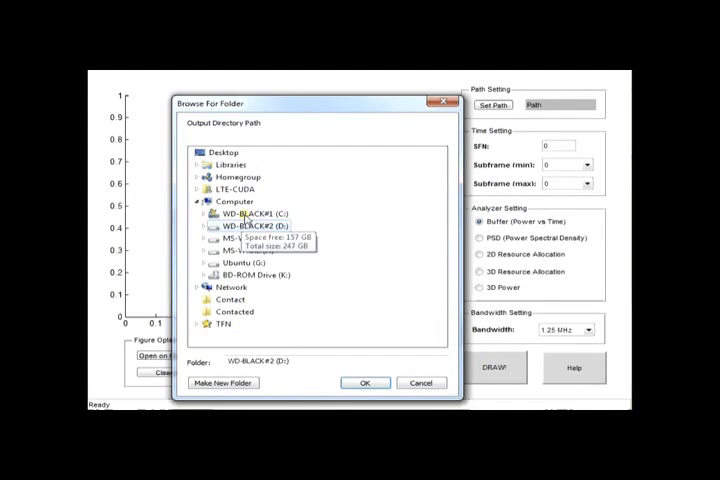
click(204, 213)
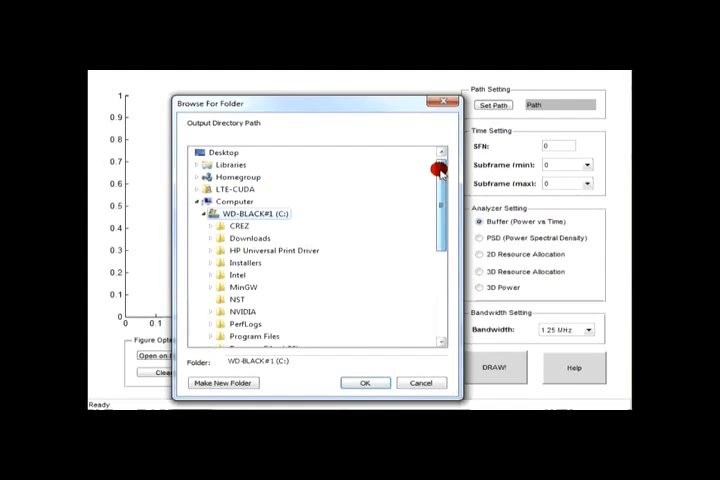
scroll(down, 3)
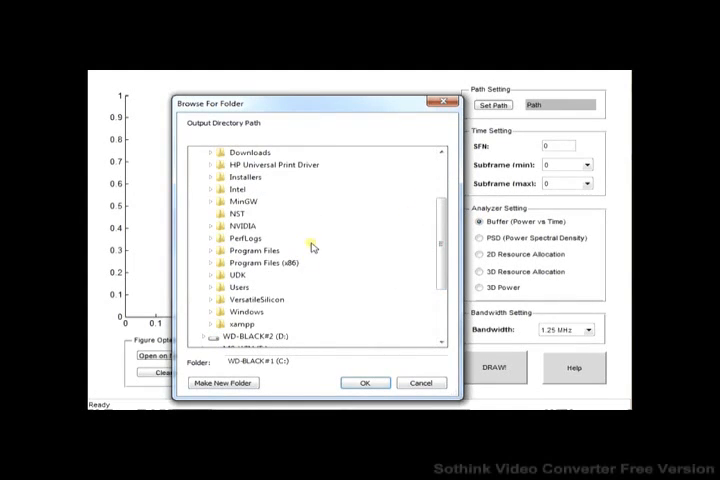
mouse_move(213, 267)
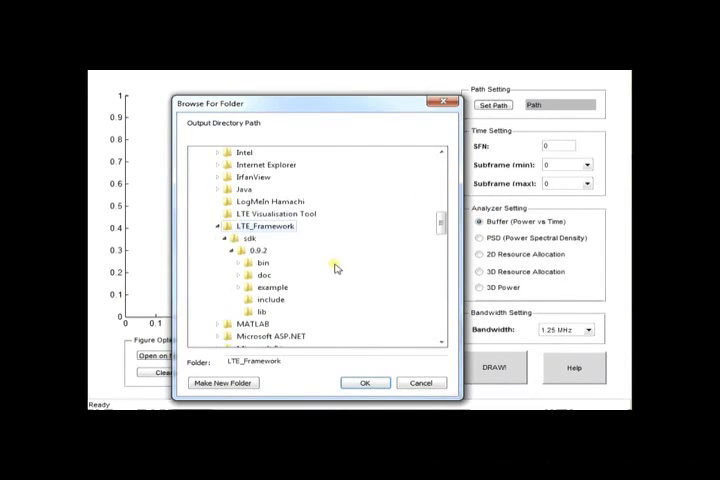
scroll(down, 3)
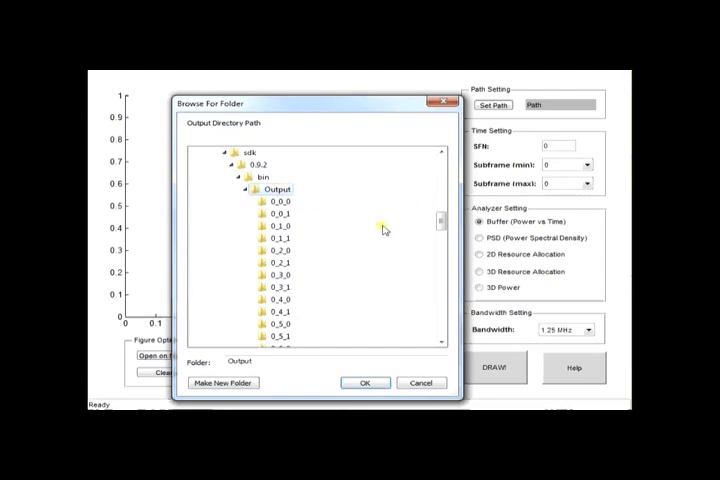
click(365, 382)
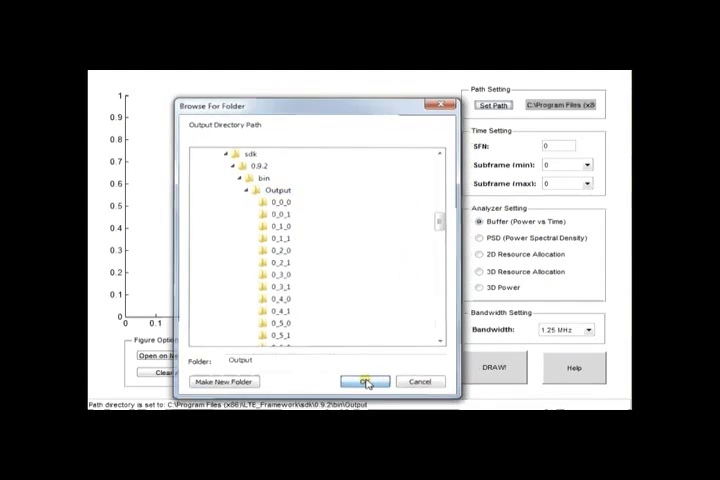
click(366, 381)
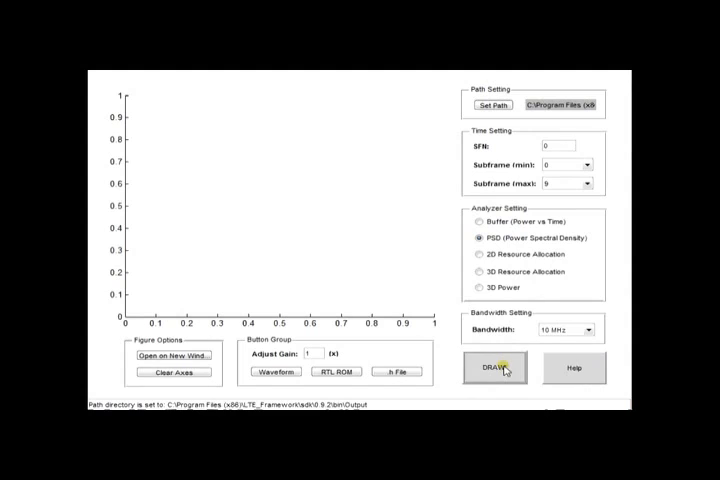
mouse_move(305, 242)
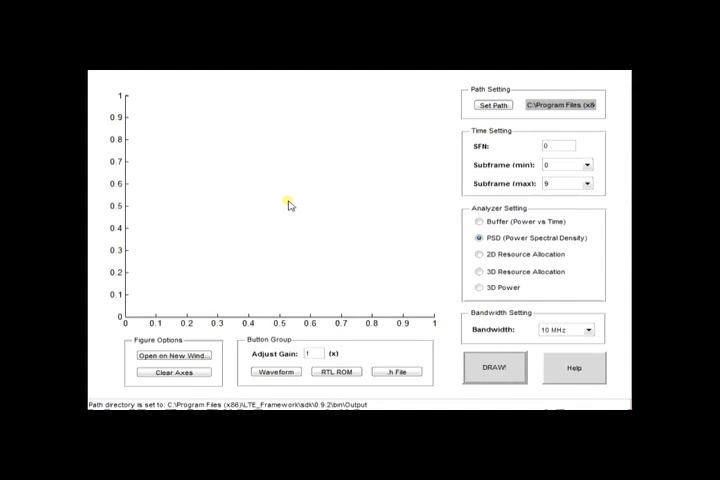
Step: Draw the PSD plot for subframes 0–9 at 10 MHz bandwidth
click(493, 367)
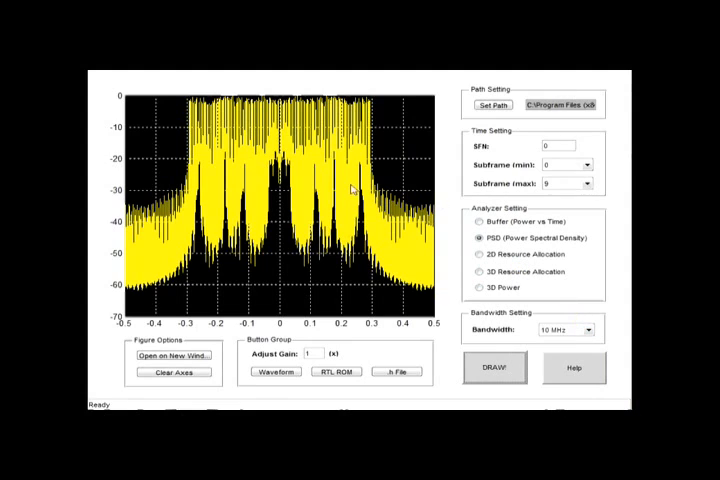
mouse_move(313, 197)
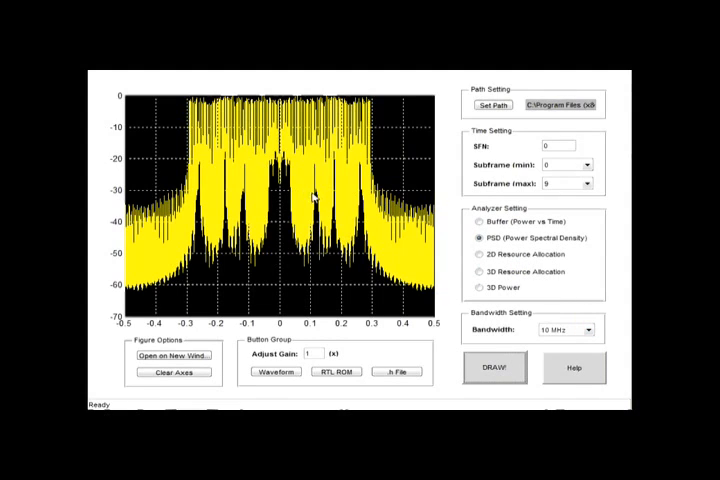
mouse_move(347, 147)
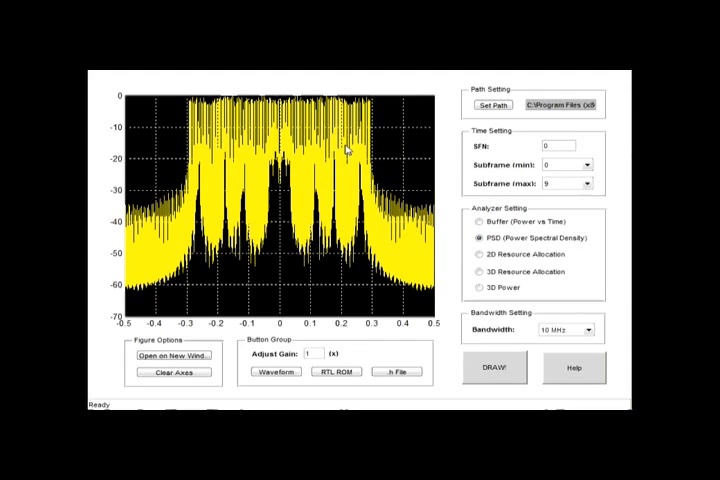
mouse_move(378, 168)
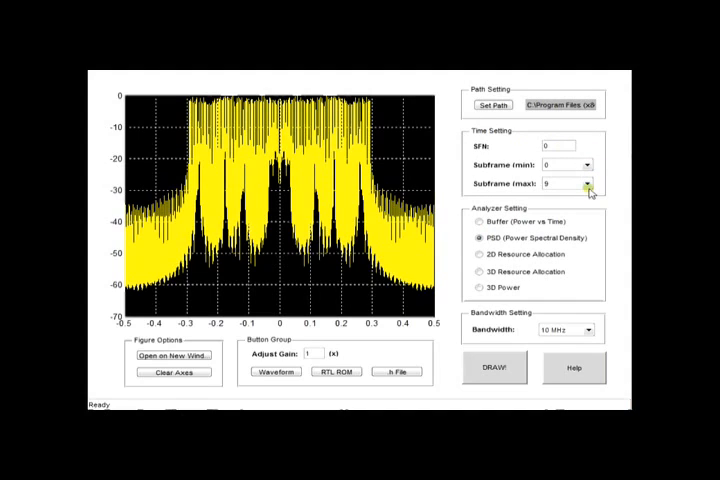
Step: Change Subframe (max) from 9 to 0
click(594, 184)
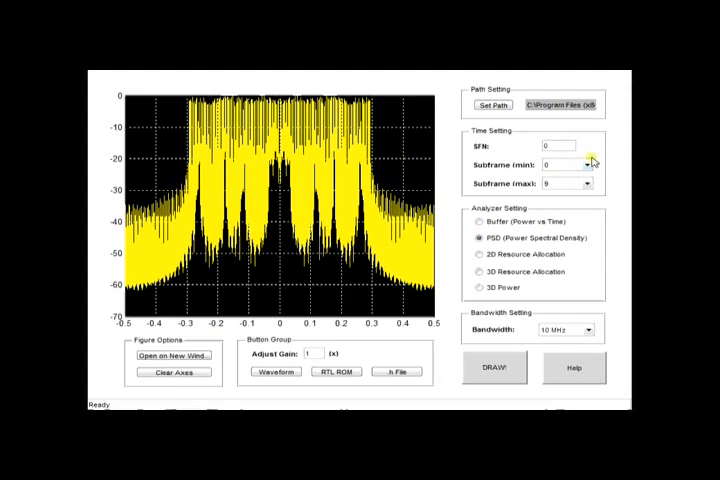
mouse_move(537, 184)
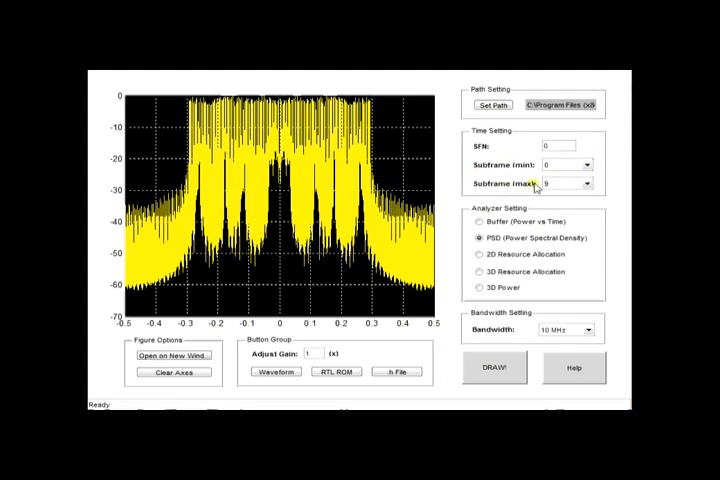
click(568, 183)
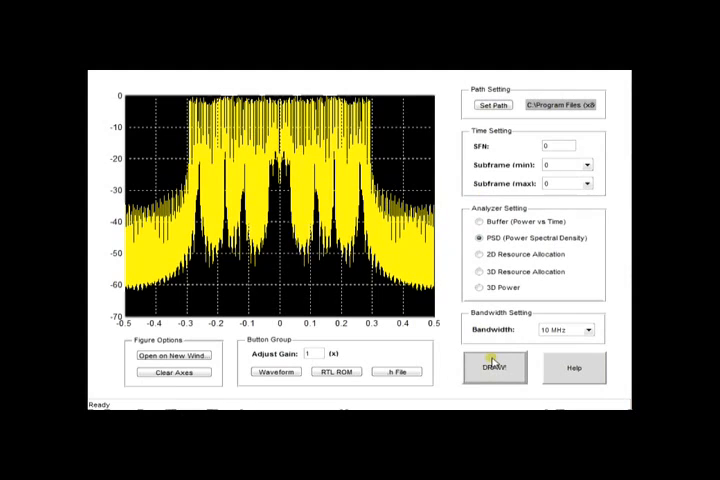
Step: Redraw the PSD for subframe 0, then set Subframe min and max both to 9
click(495, 367)
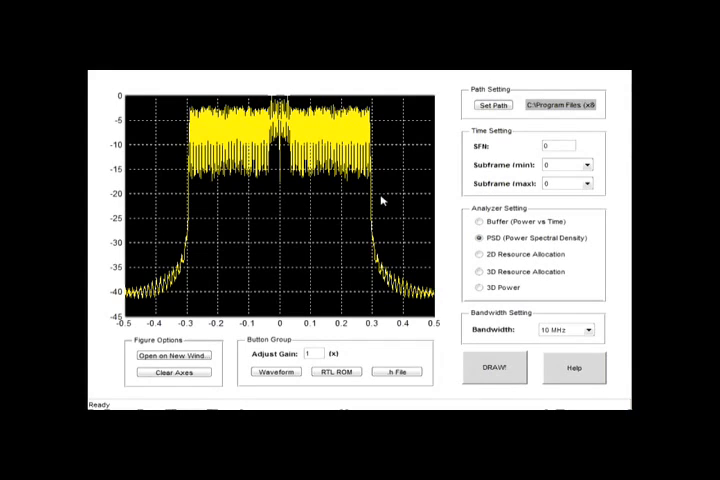
click(571, 164)
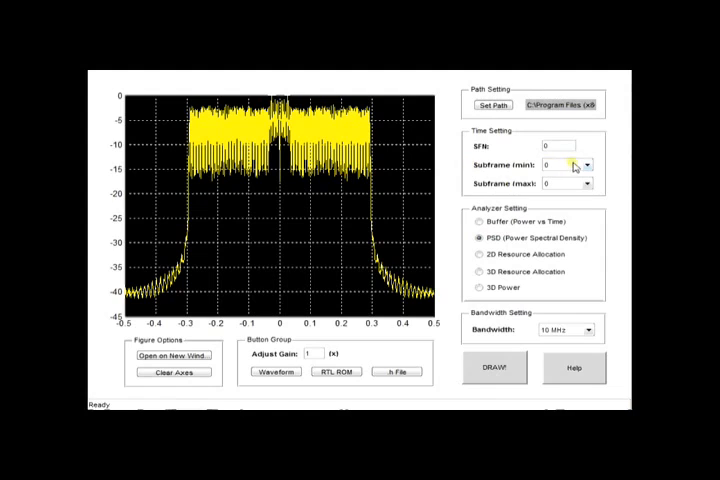
click(585, 164)
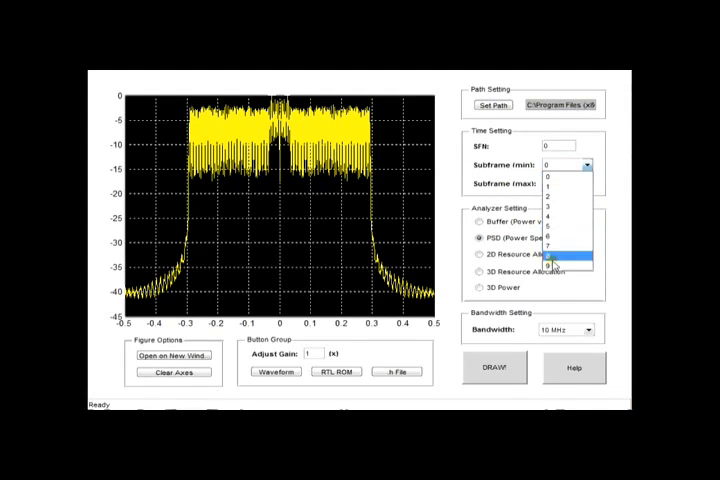
click(559, 261)
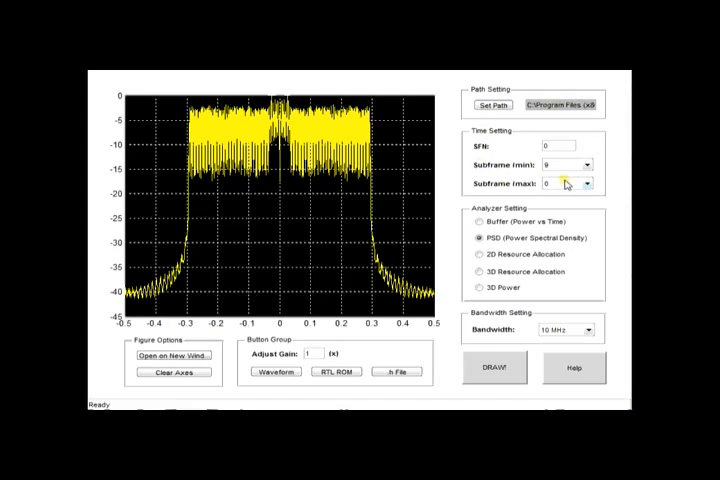
click(585, 184)
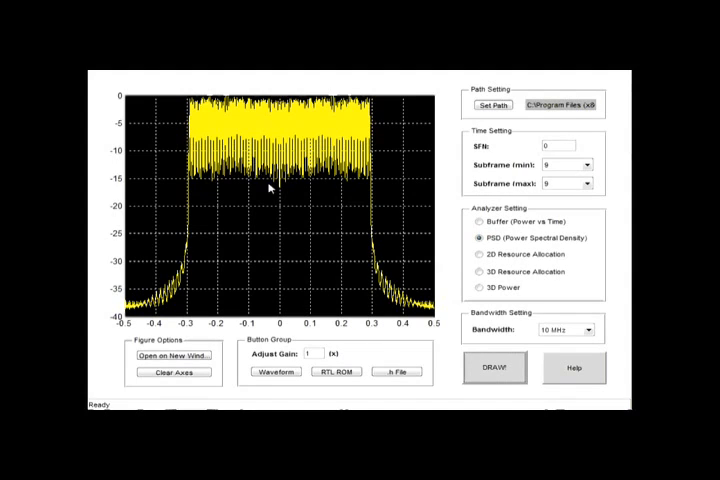
mouse_move(267, 145)
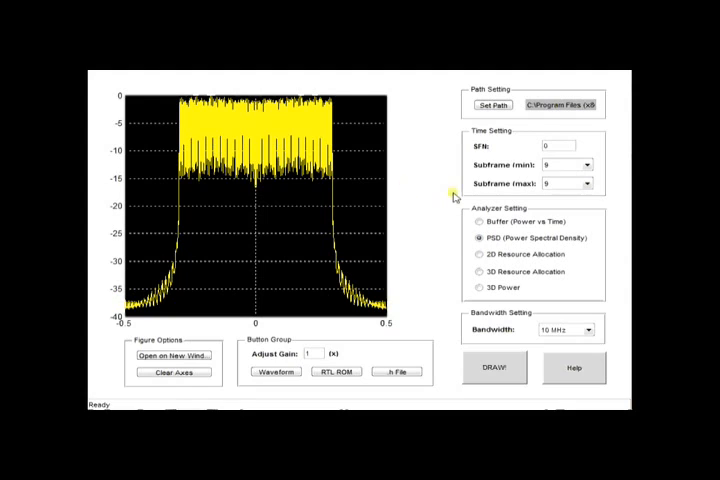
Step: Switch to 2D Resource Allocation and draw the map for subframes 0–9
click(480, 254)
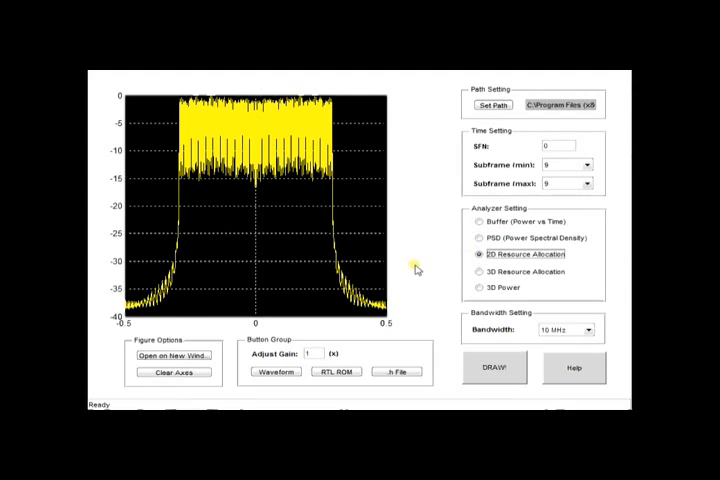
mouse_move(412, 195)
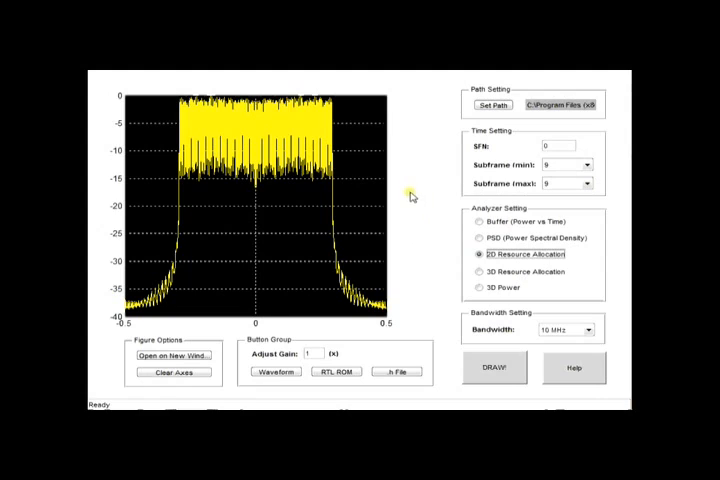
mouse_move(485, 168)
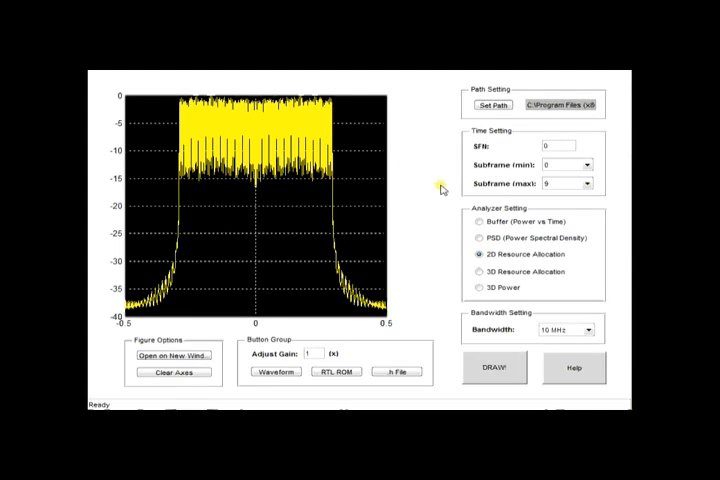
mouse_move(448, 192)
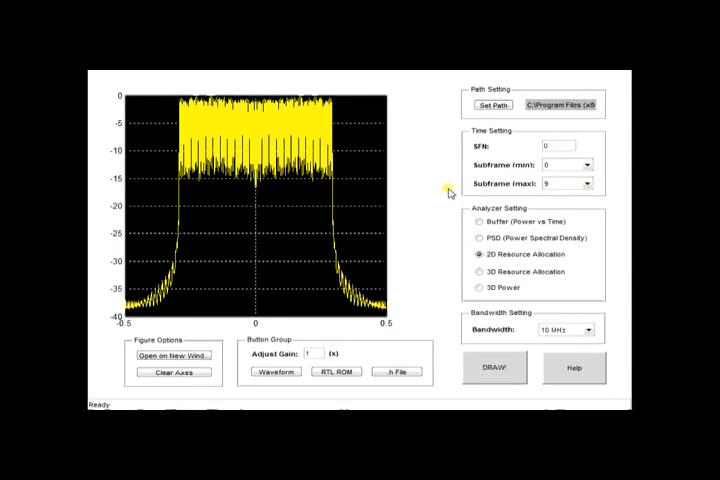
mouse_move(410, 198)
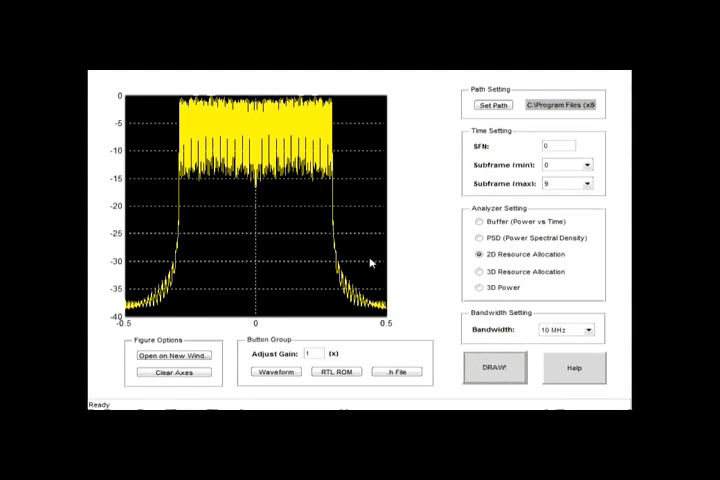
mouse_move(345, 225)
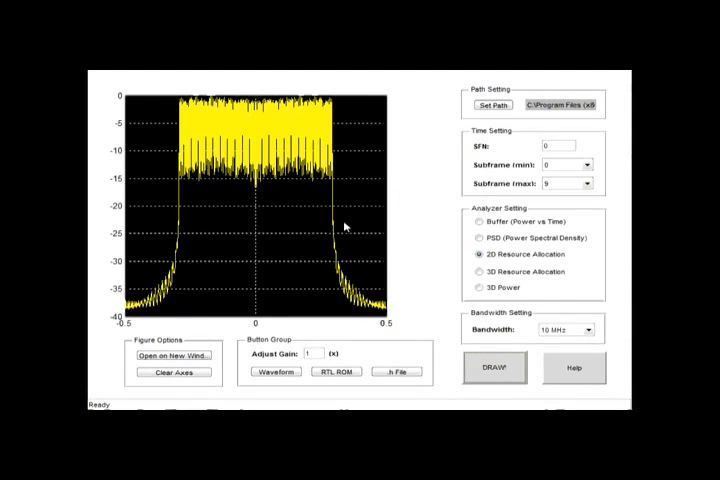
click(494, 367)
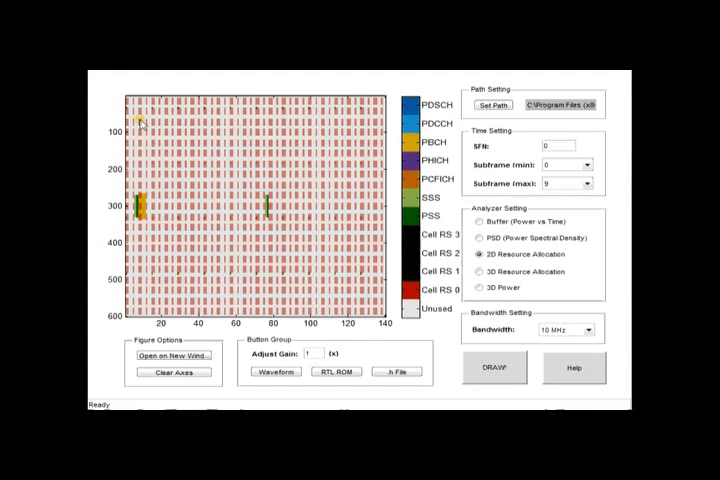
mouse_move(115, 250)
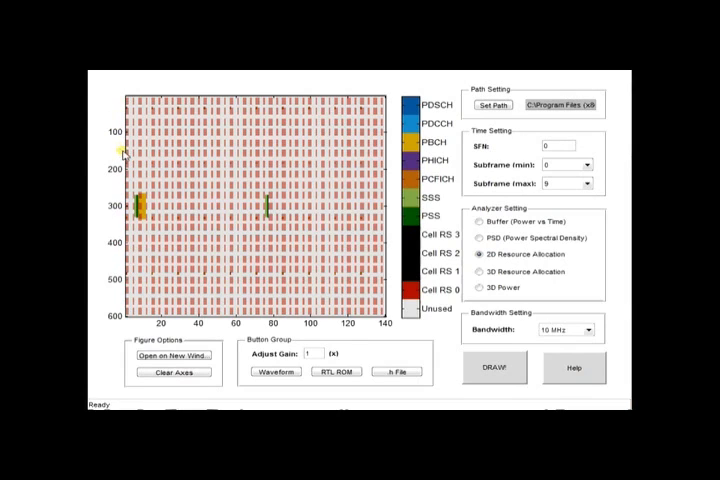
mouse_move(130, 328)
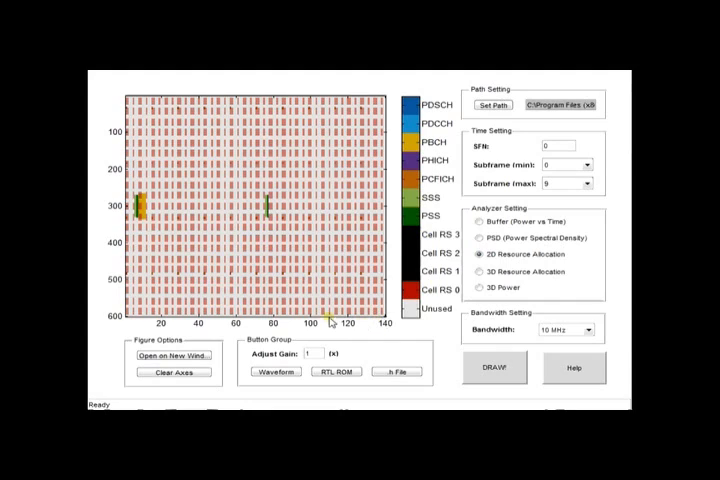
mouse_move(177, 166)
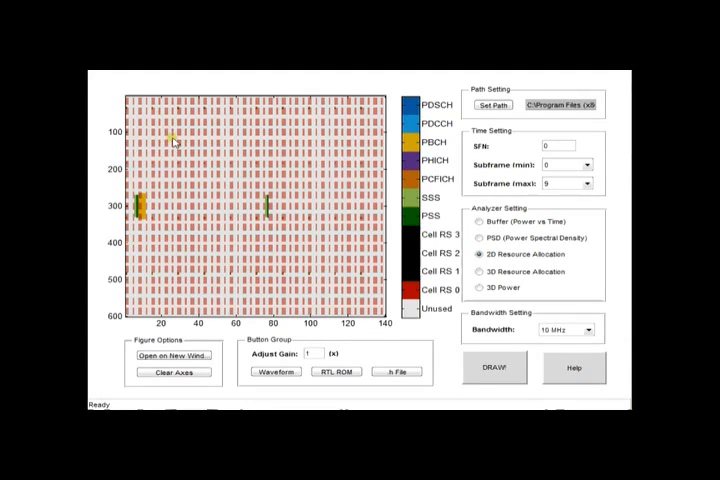
mouse_move(415, 277)
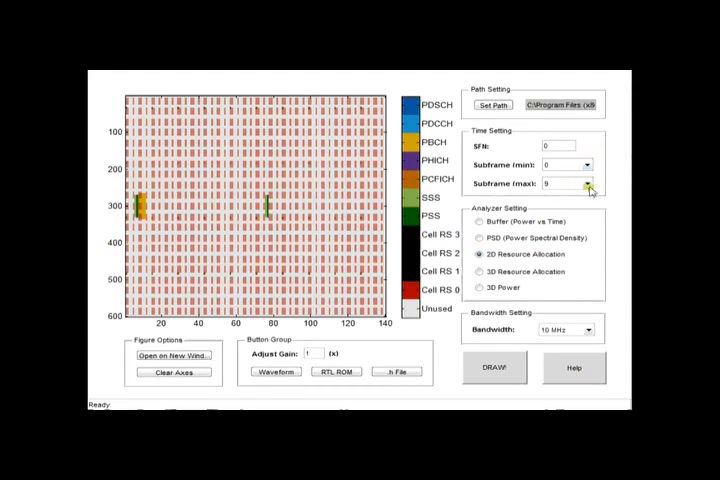
Step: Set Subframe (max) to 2 for the zoomed resource map
click(592, 183)
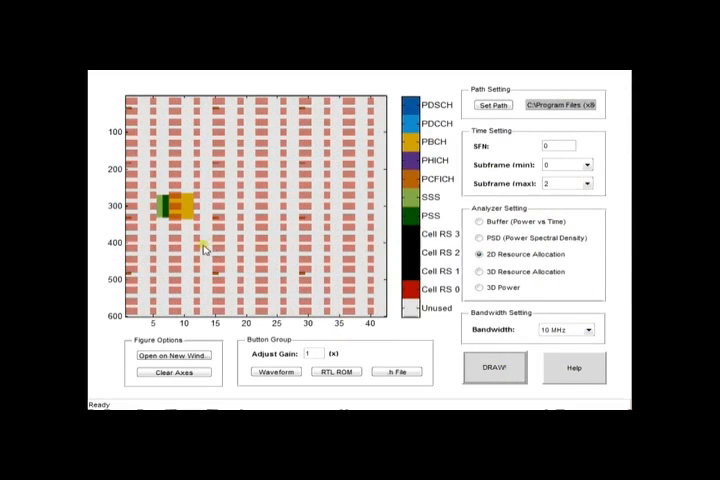
mouse_move(278, 160)
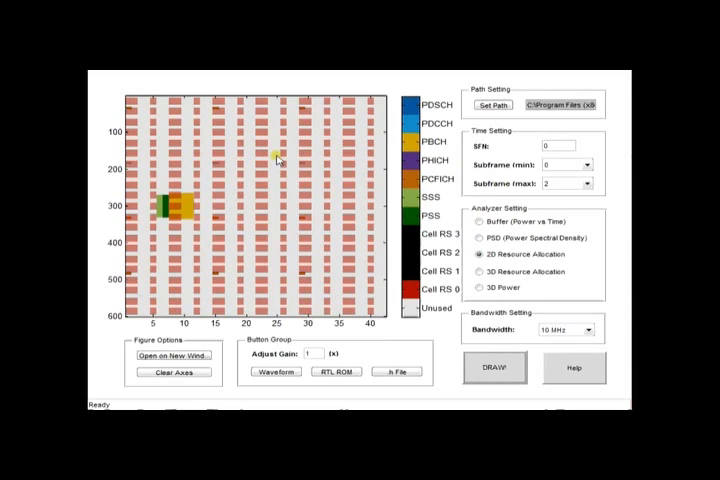
mouse_move(200, 177)
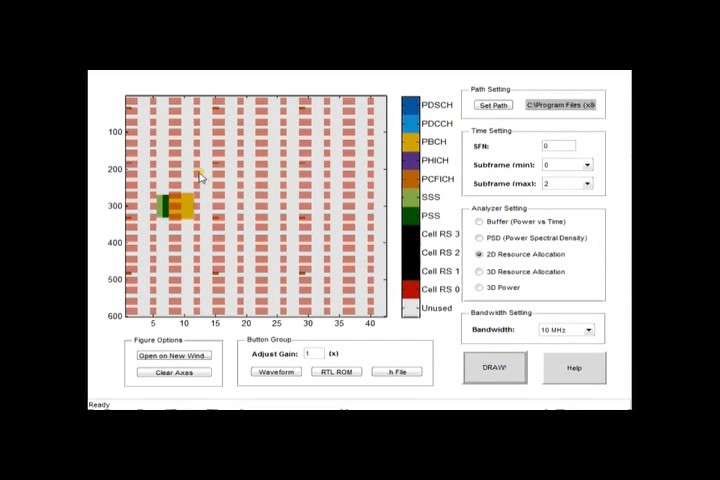
mouse_move(194, 224)
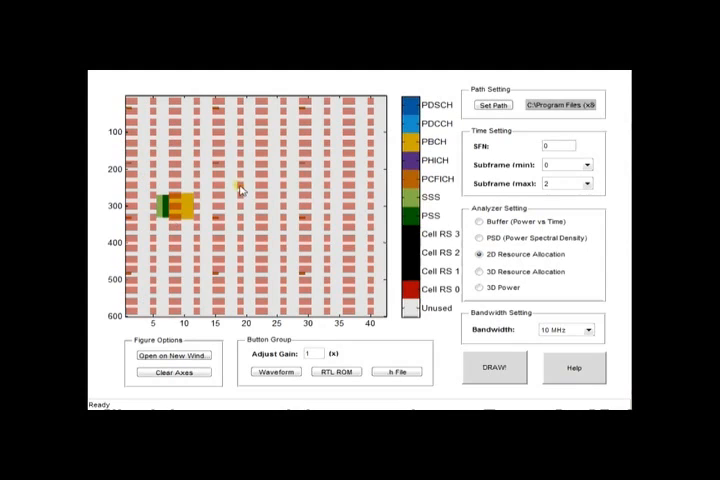
mouse_move(452, 188)
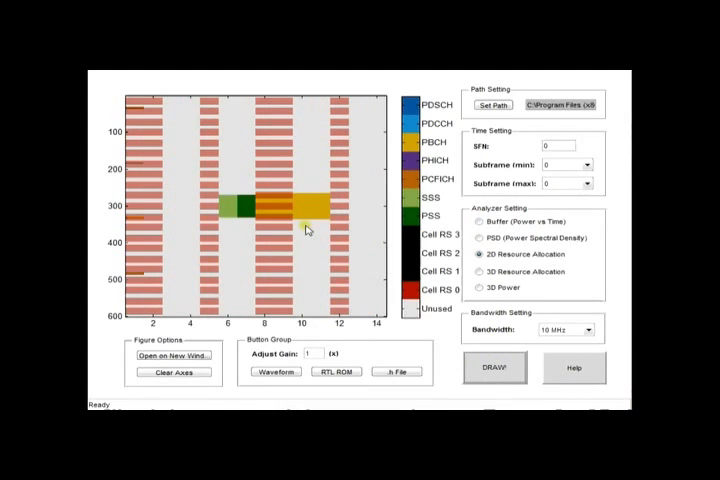
mouse_move(278, 166)
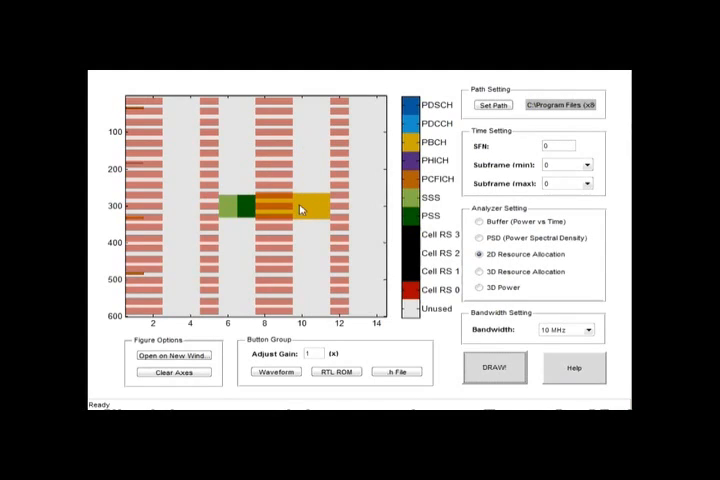
mouse_move(285, 228)
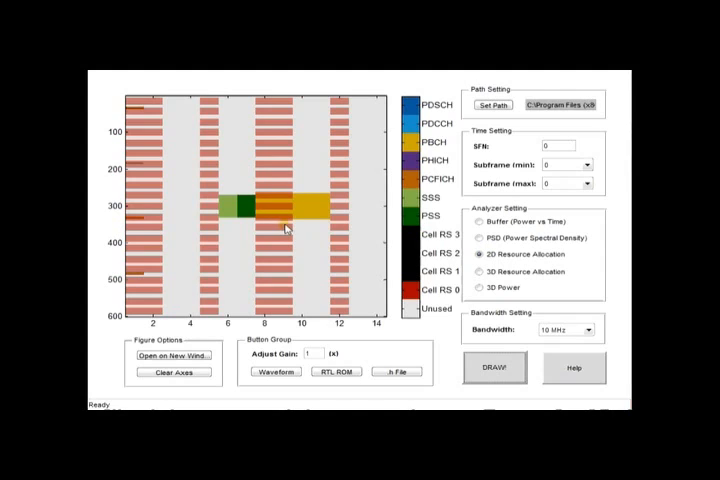
mouse_move(289, 248)
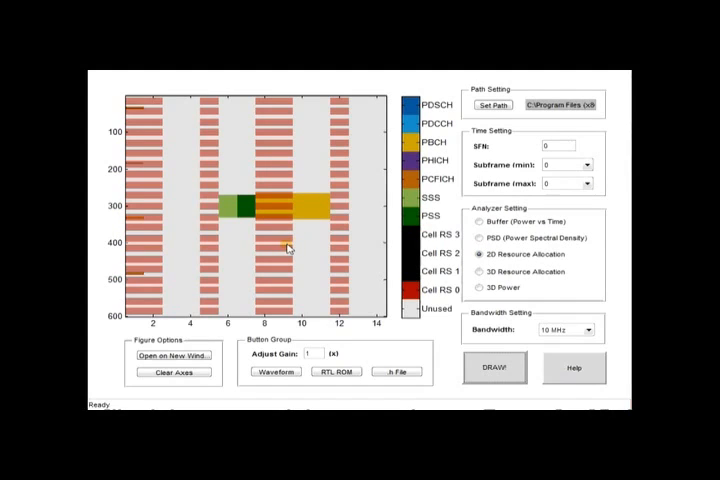
mouse_move(280, 223)
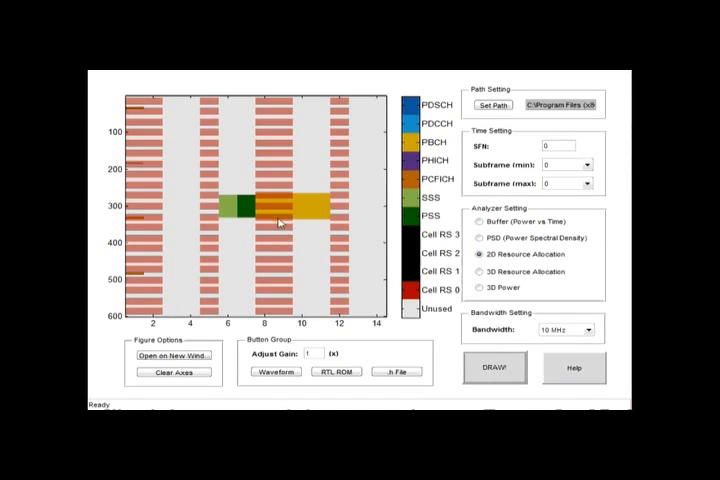